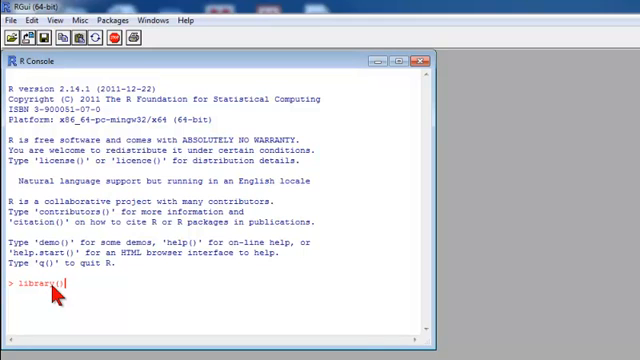
# - Run library() at the R prompt to list the installed packages
pyautogui.press('Return')
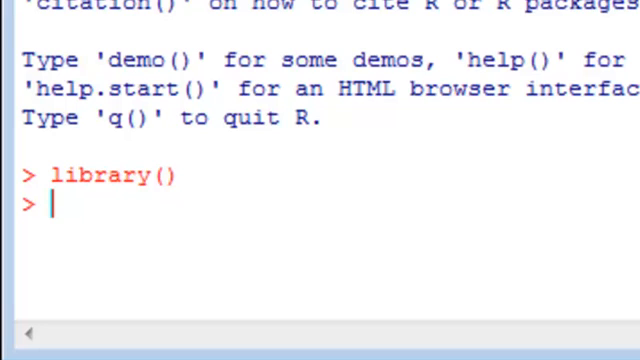
# - Assign y <- .04 in the console
pyautogui.write('y <')
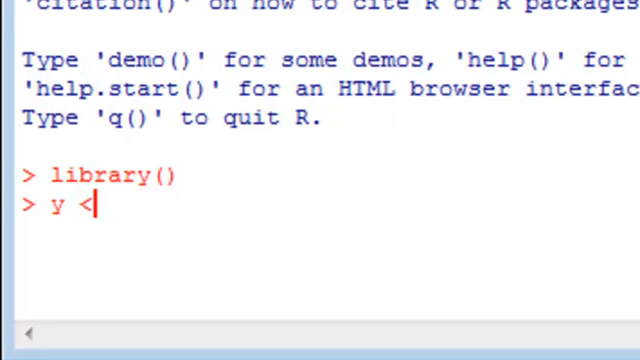
pyautogui.write('<- .')
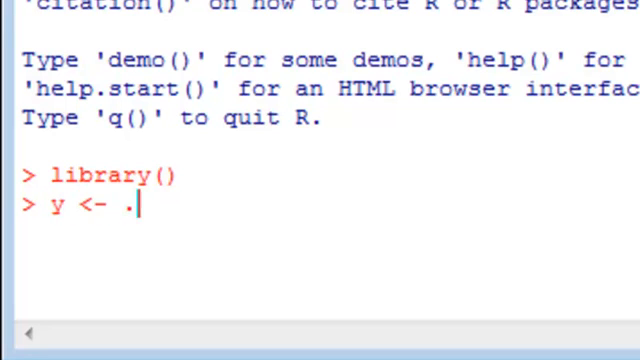
pyautogui.write('04')
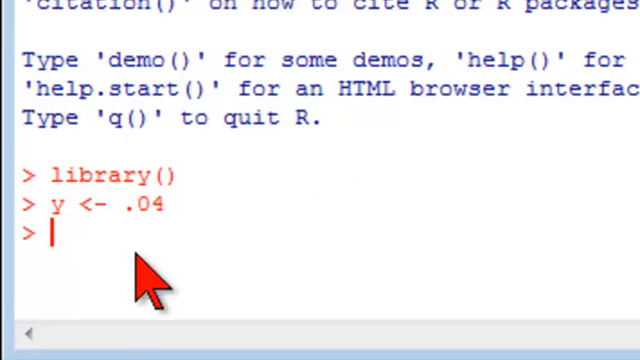
pyautogui.moveTo(400, 200)
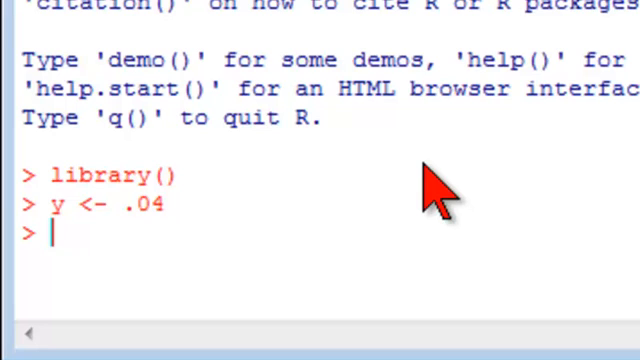
# - Define x <- y*2 and print x, showing 0.08
pyautogui.write('x <')
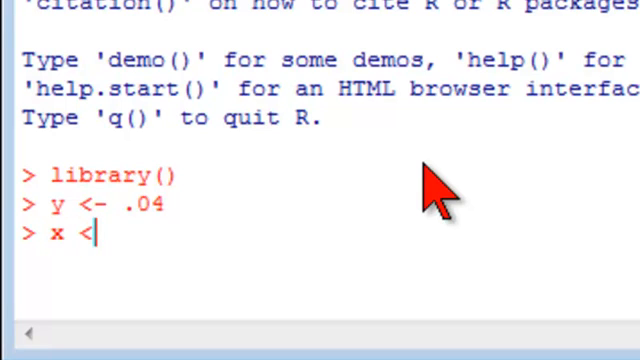
pyautogui.write('- y*')
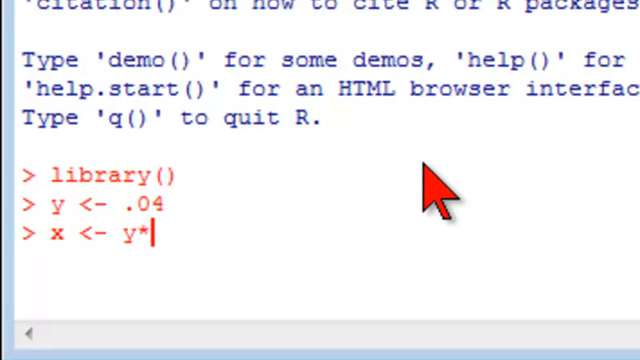
pyautogui.write('2')
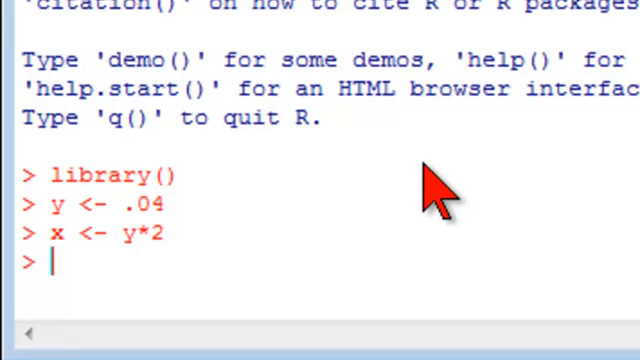
pyautogui.write('x')
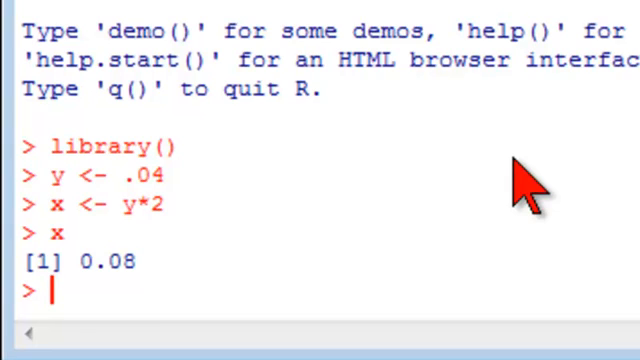
pyautogui.write('p <- 100')
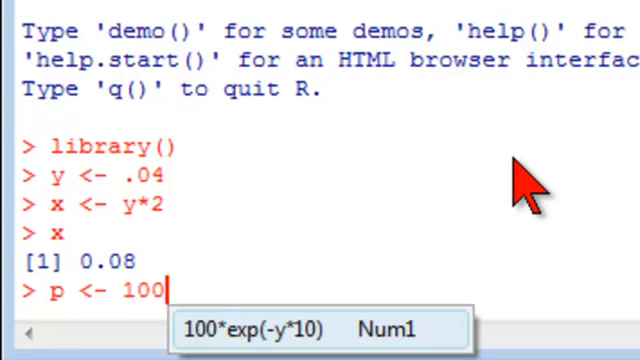
# - Define p <- 100*exp(-y*10) and print it, giving 67.032
pyautogui.write('*exp(')
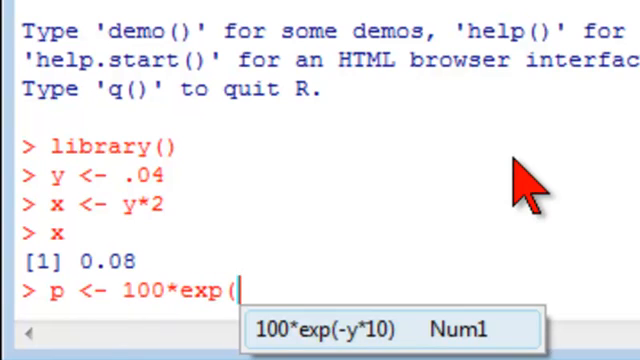
pyautogui.write('-y*')
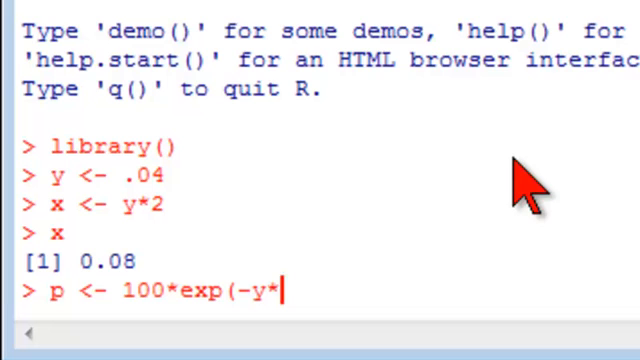
pyautogui.write('10)')
pyautogui.write('p')
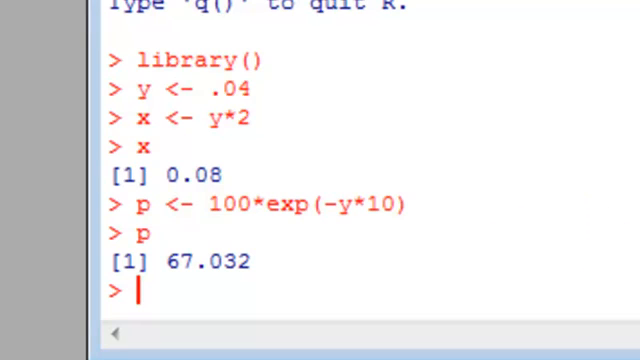
pyautogui.write('bp <- function')
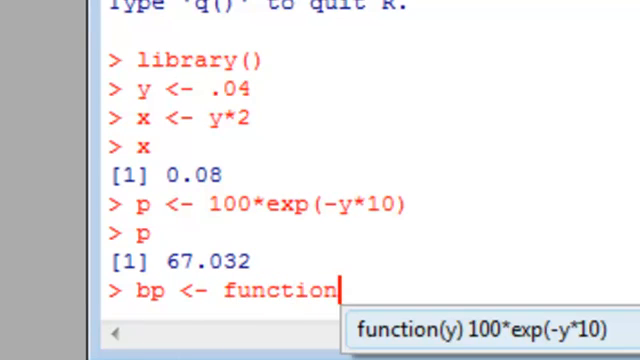
# - Type the bond-price function bp <- function(y) 100*exp(-y*10)
pyautogui.write('(y)')
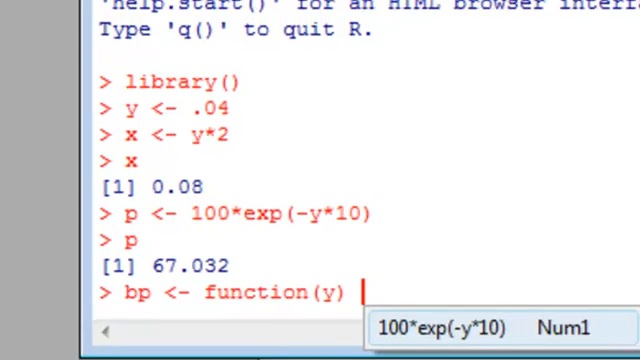
pyautogui.write('100*')
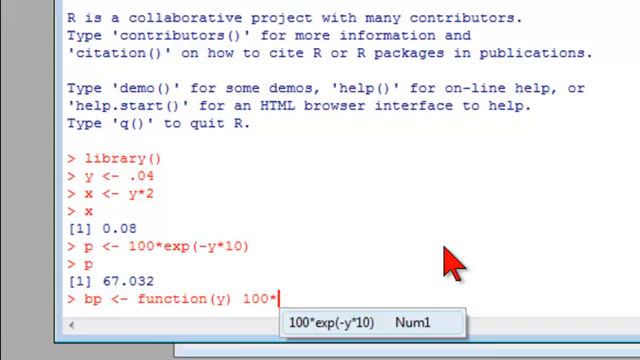
pyautogui.write('exp(-y*10')
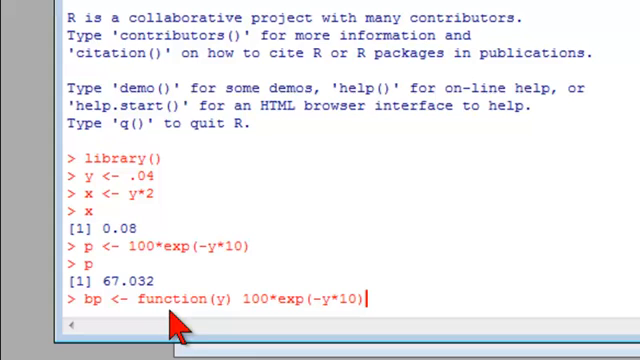
pyautogui.moveTo(410, 310)
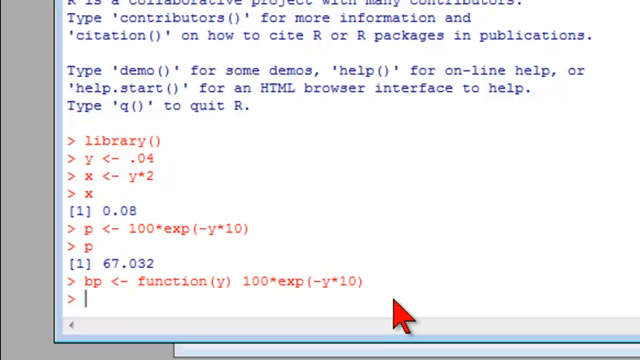
# - Evaluate bp(.04) and bp(y), each returning 67.032
pyautogui.write('bp(.04')
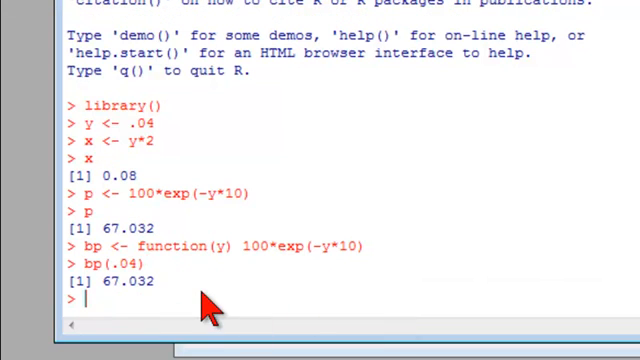
pyautogui.write('bp(y')
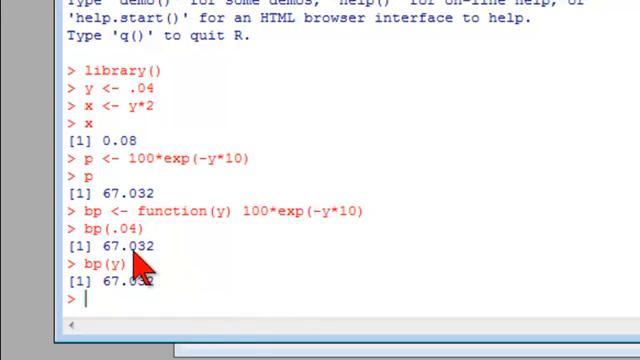
pyautogui.moveTo(285, 290)
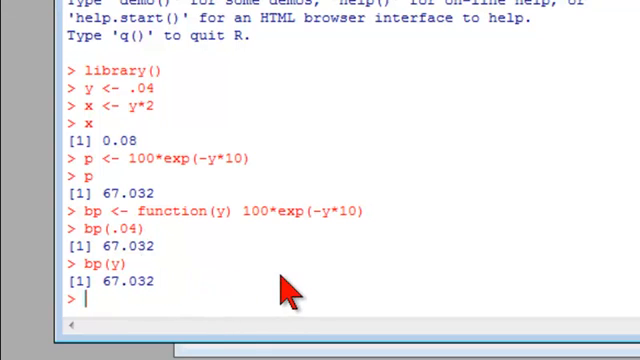
pyautogui.moveTo(205, 315)
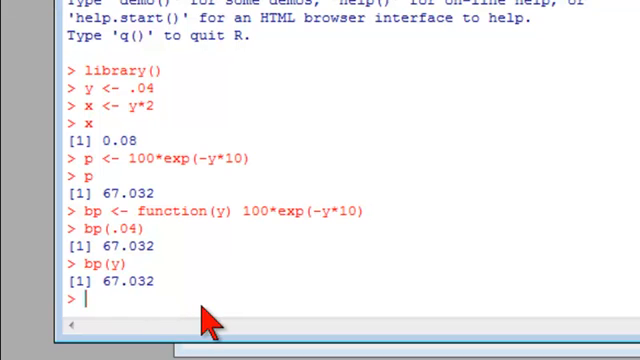
pyautogui.write('yi1')
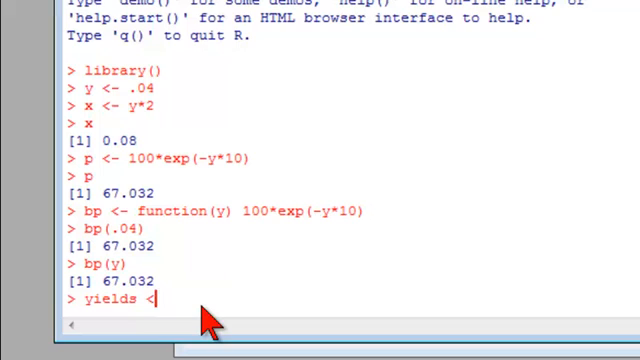
# - Create yields <- seq(0,.1,by=.01) and print the values 0.00 to 0.10
pyautogui.write('sq')
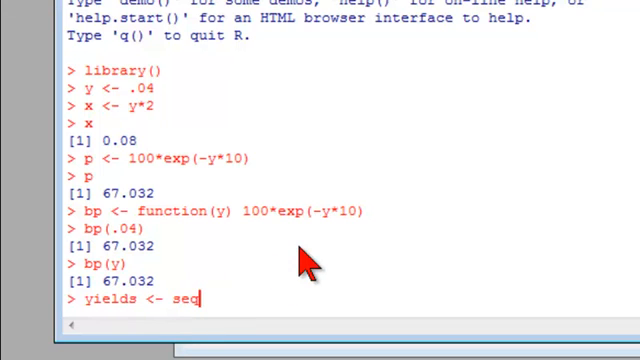
pyautogui.write('(0')
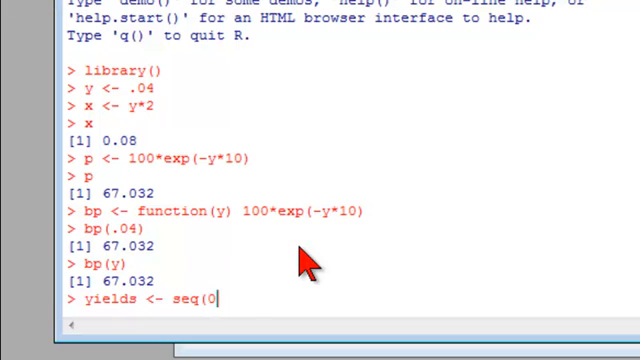
pyautogui.write(',')
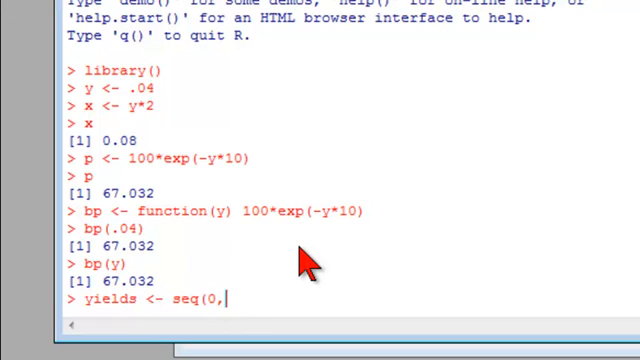
pyautogui.write('.1')
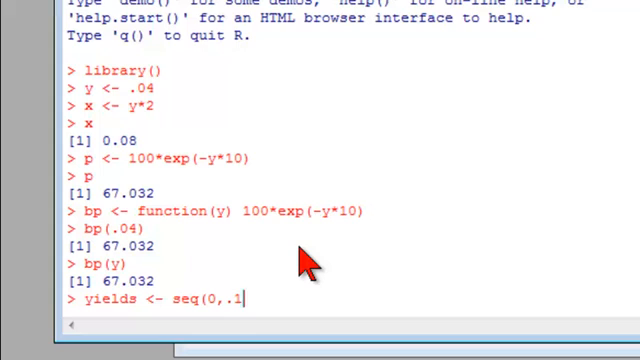
pyautogui.write(',by=')
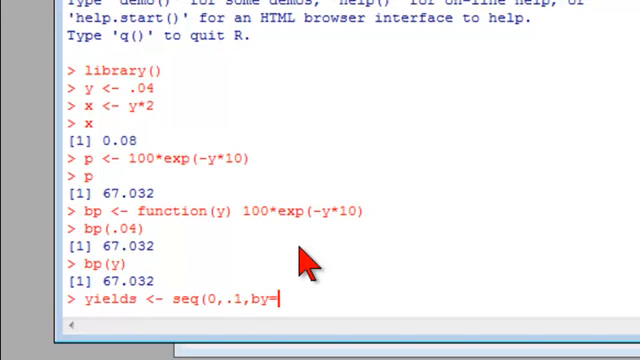
pyautogui.write('.01)')
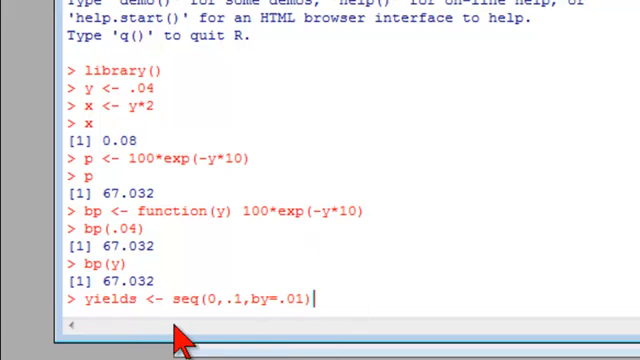
pyautogui.moveTo(247, 330)
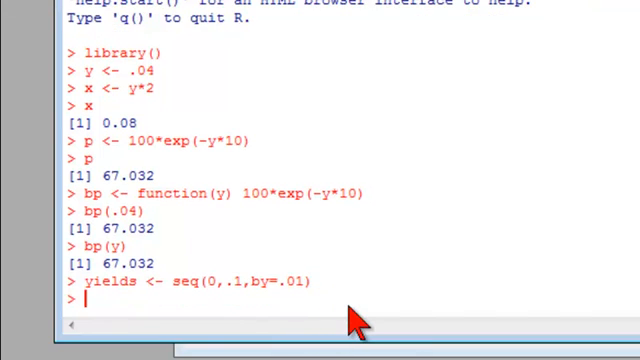
pyautogui.write('yields')
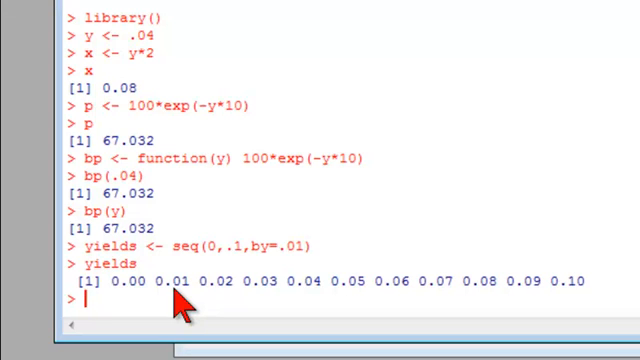
pyautogui.moveTo(140, 190)
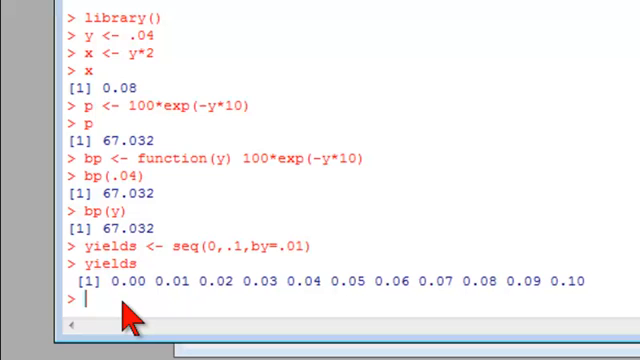
# - Compute prices <- lapply(yields, bp) and print the eleven prices, ending at 36.78794
pyautogui.write('prices')
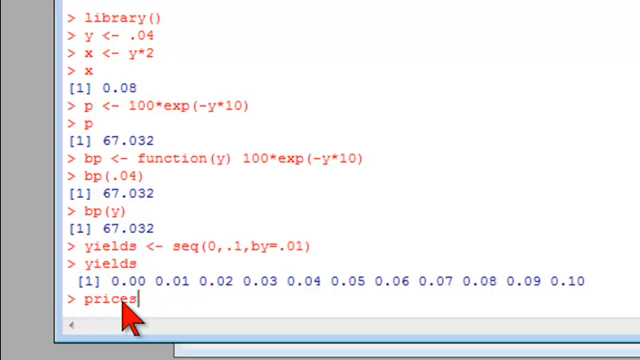
pyautogui.write('<-')
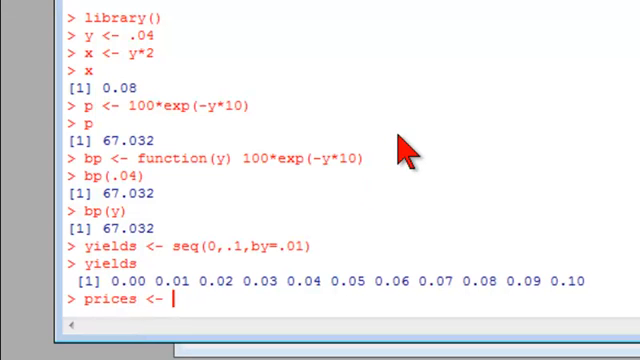
pyautogui.write('lapply')
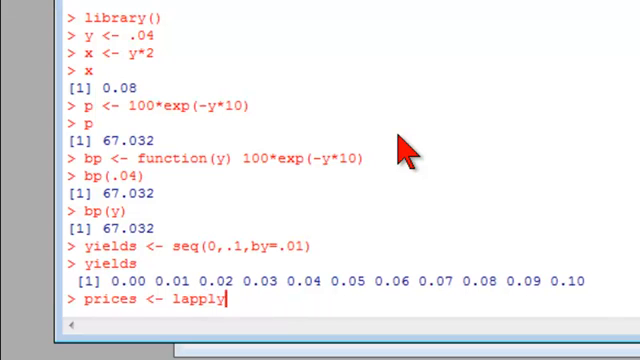
pyautogui.write('(list')
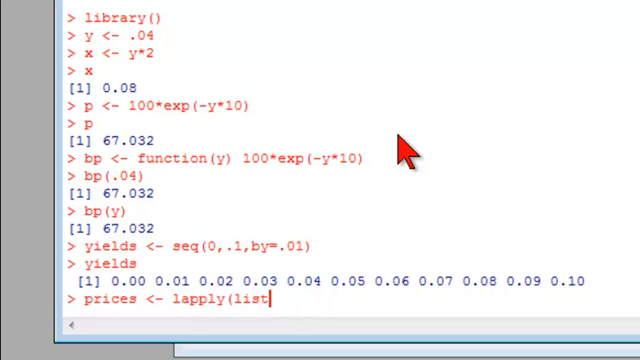
pyautogui.write(', funct')
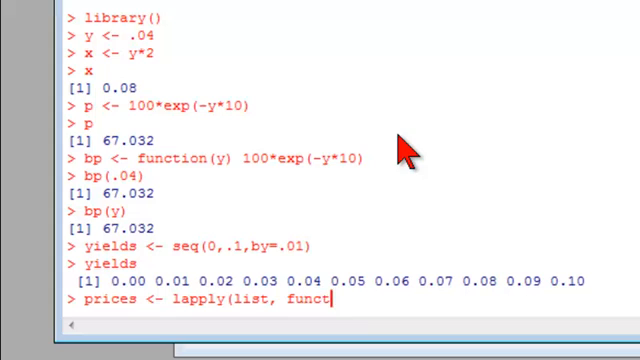
pyautogui.write('ion)')
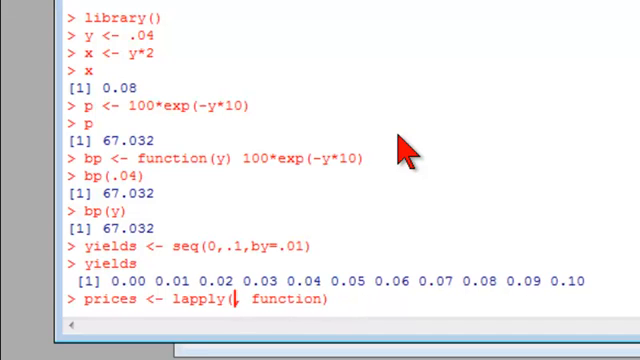
pyautogui.write('yields')
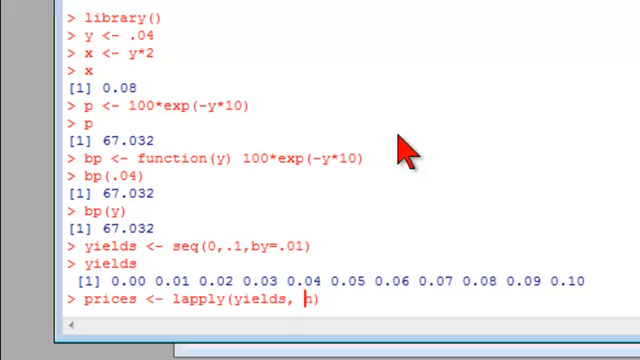
pyautogui.write('bp')
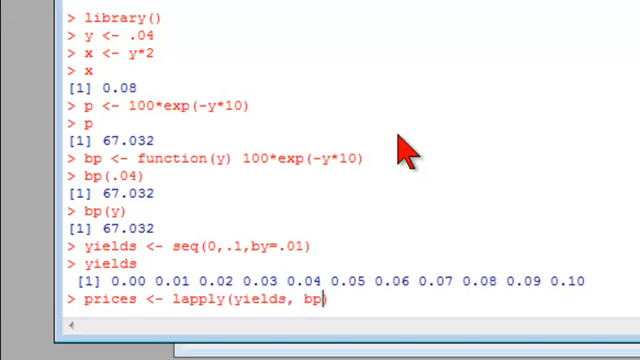
pyautogui.moveTo(470, 165)
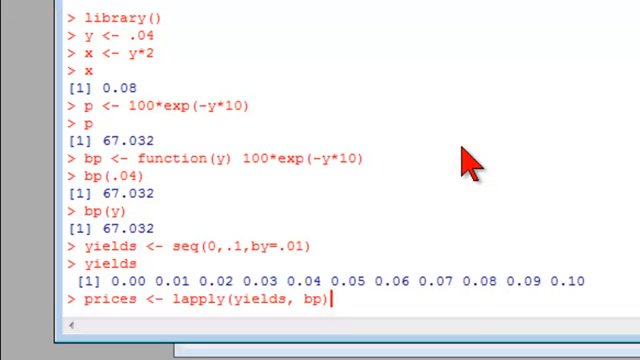
pyautogui.press('Return')
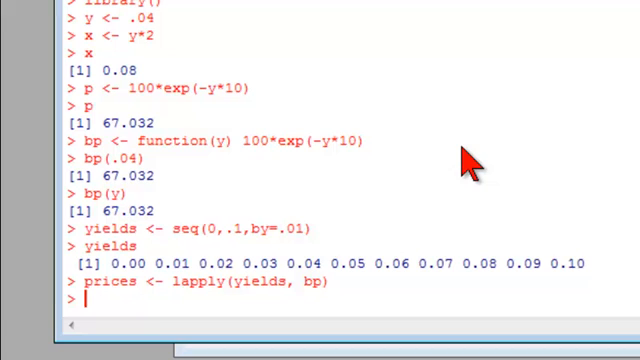
pyautogui.write('prices')
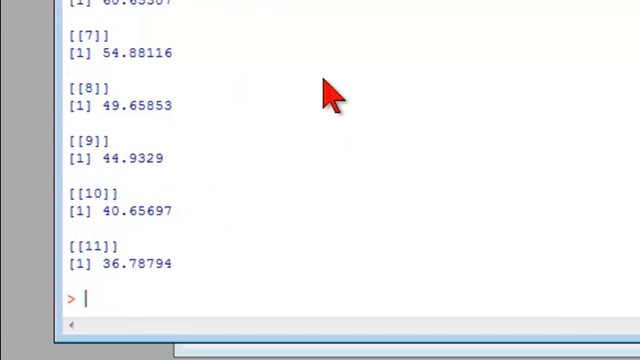
# - Run plot(prices,yields,type="l"), opening a blank graphics window
pyautogui.write('p1')
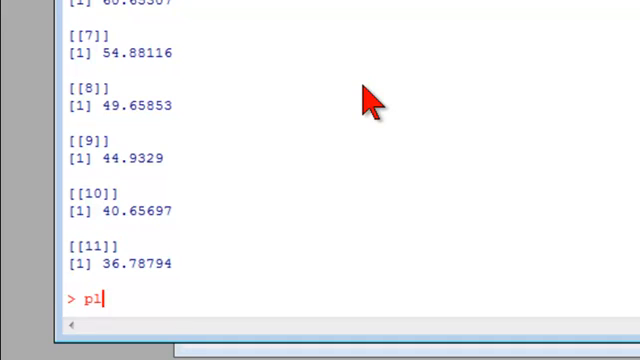
pyautogui.write('ot(')
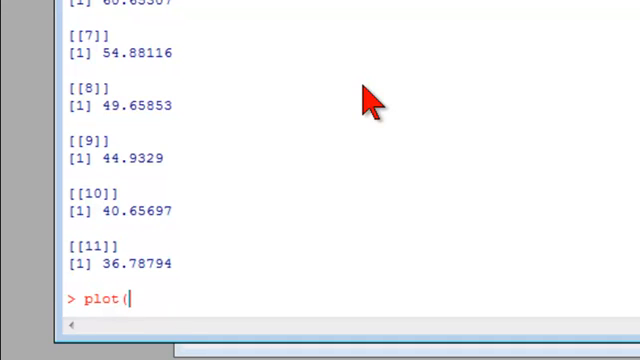
pyautogui.write('price')
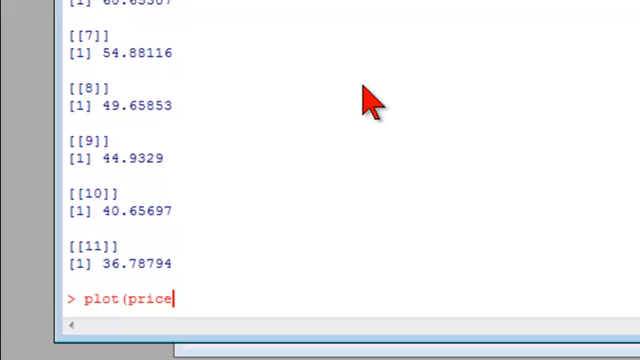
pyautogui.write('s,yil')
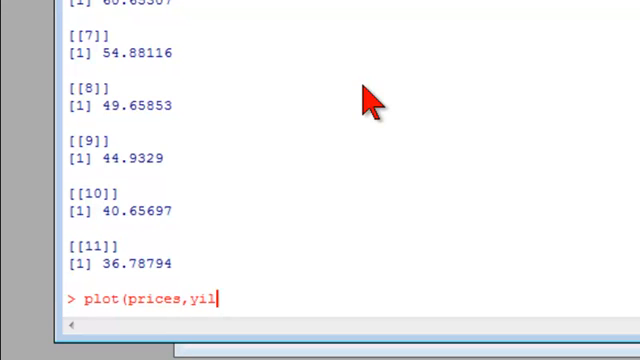
pyautogui.write('elds)')
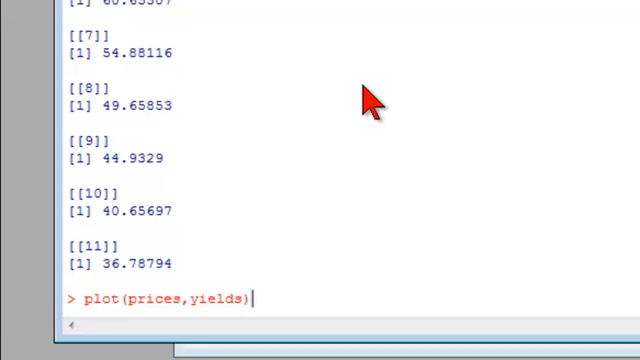
pyautogui.press('Backspace')
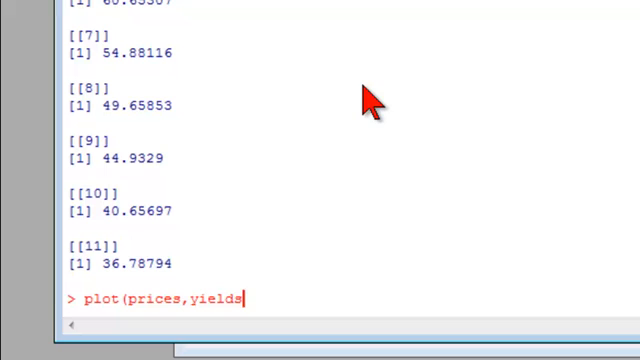
pyautogui.write(',ty')
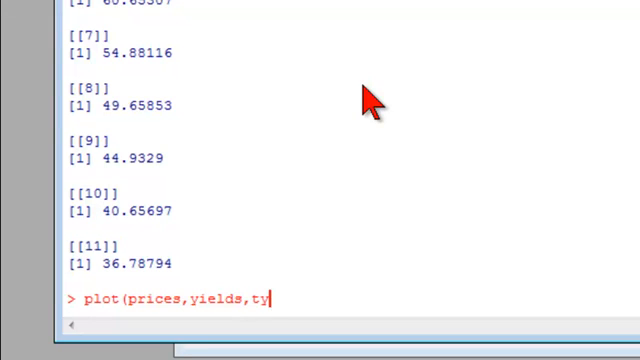
pyautogui.write('pp')
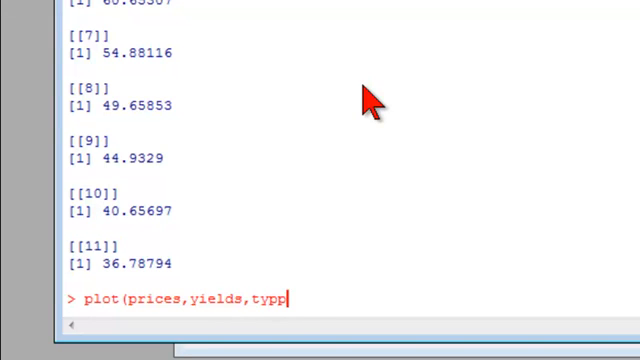
pyautogui.write('=L')
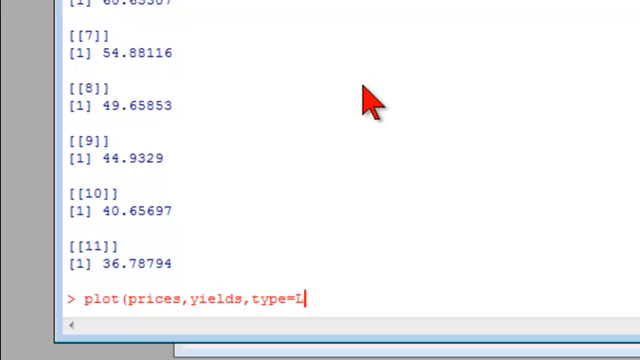
pyautogui.write('"l")')
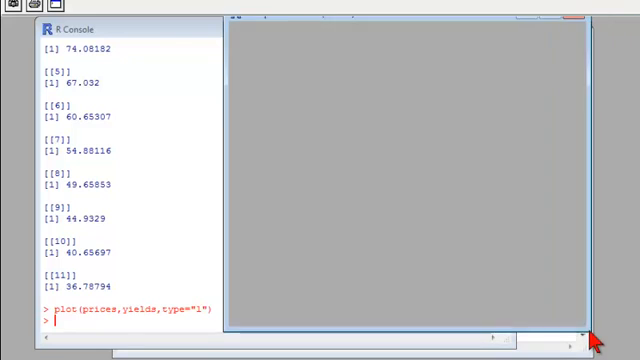
# - Rerun the plot as plot(yields,prices,type="l"), drawing prices falling from 100 to about 37
pyautogui.press('Return')
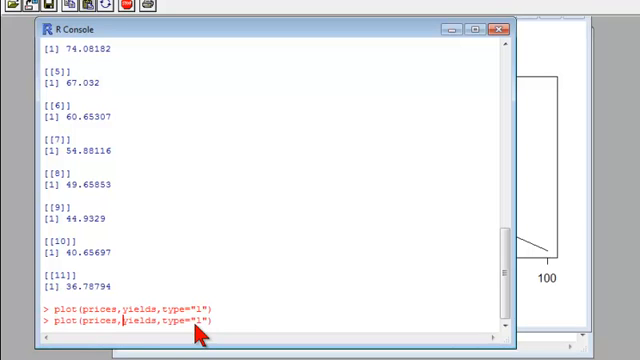
pyautogui.press('BackSpace')
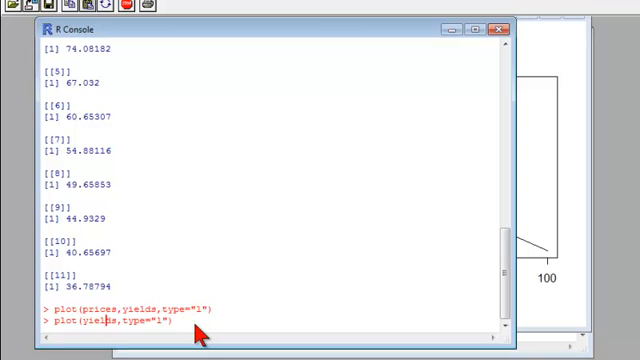
pyautogui.write('price,')
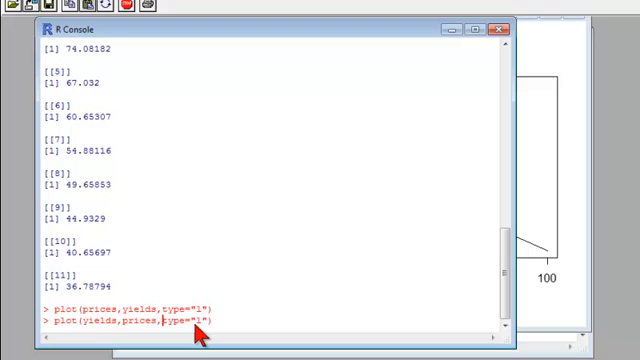
pyautogui.press('Return')
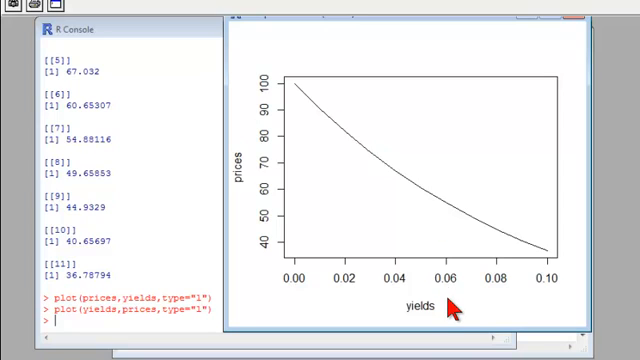
pyautogui.moveTo(458, 313)
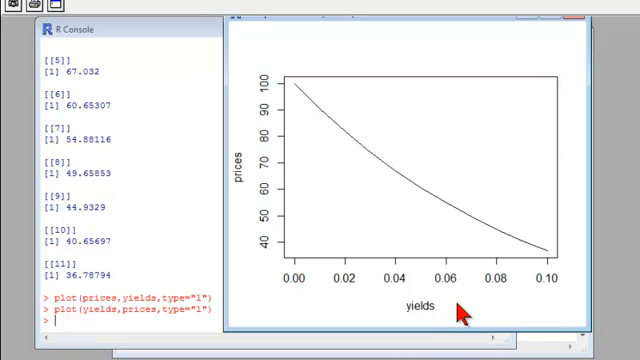